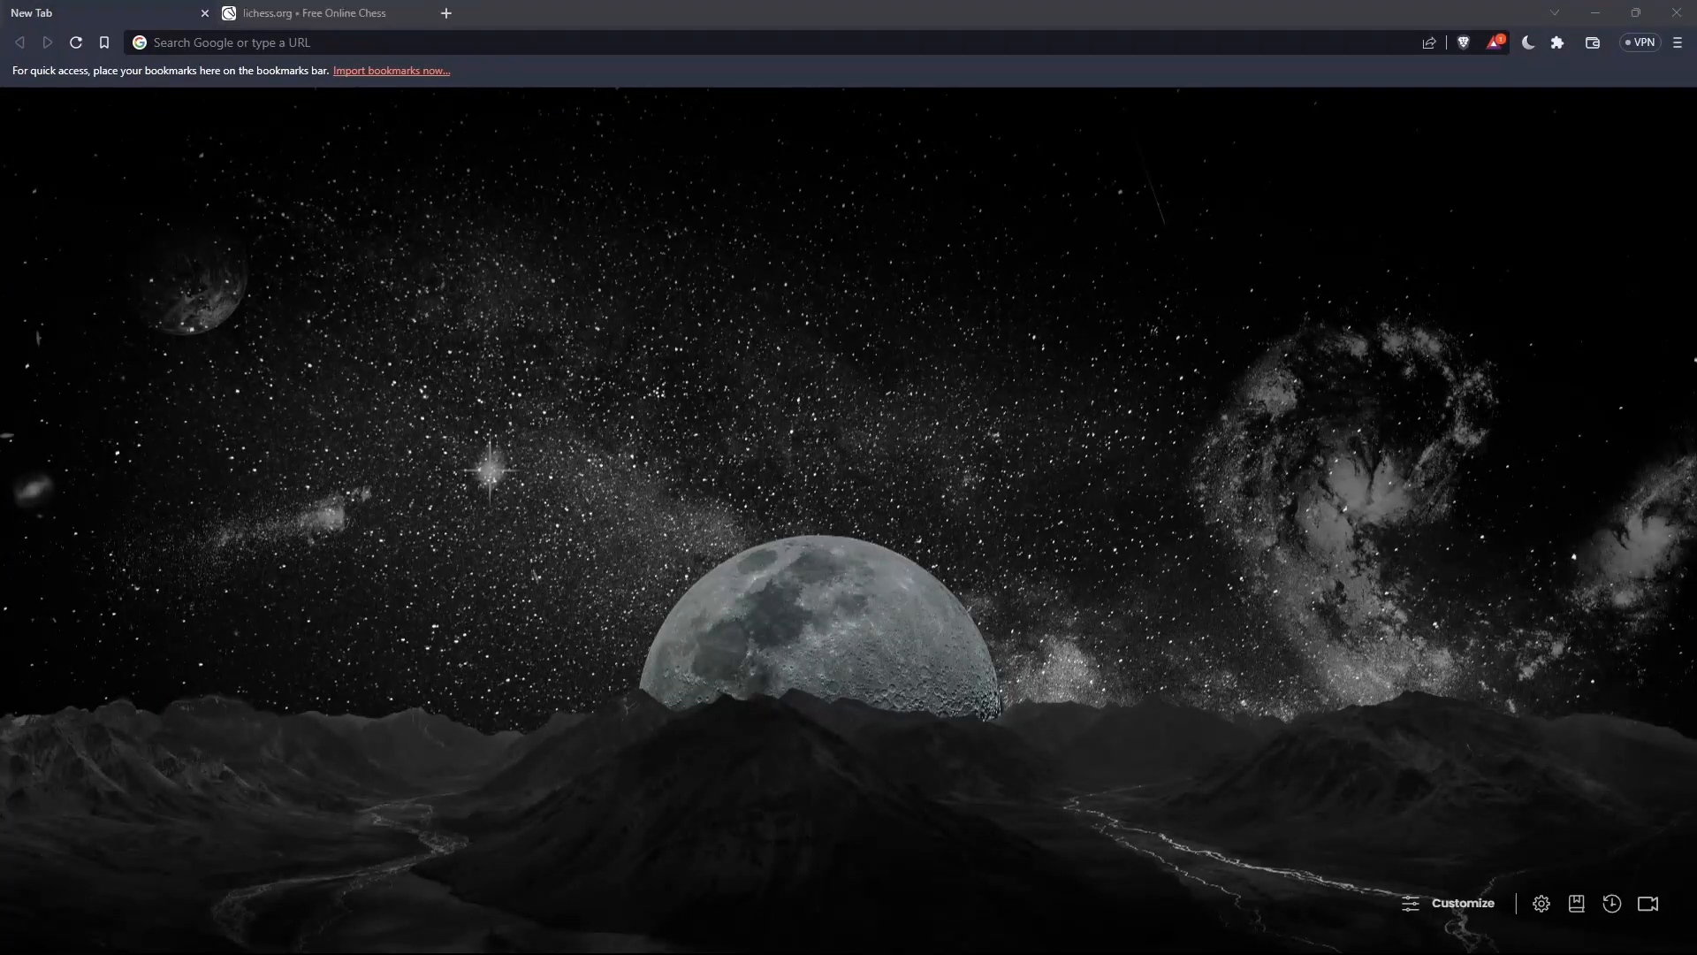
mouse_move(694, 295)
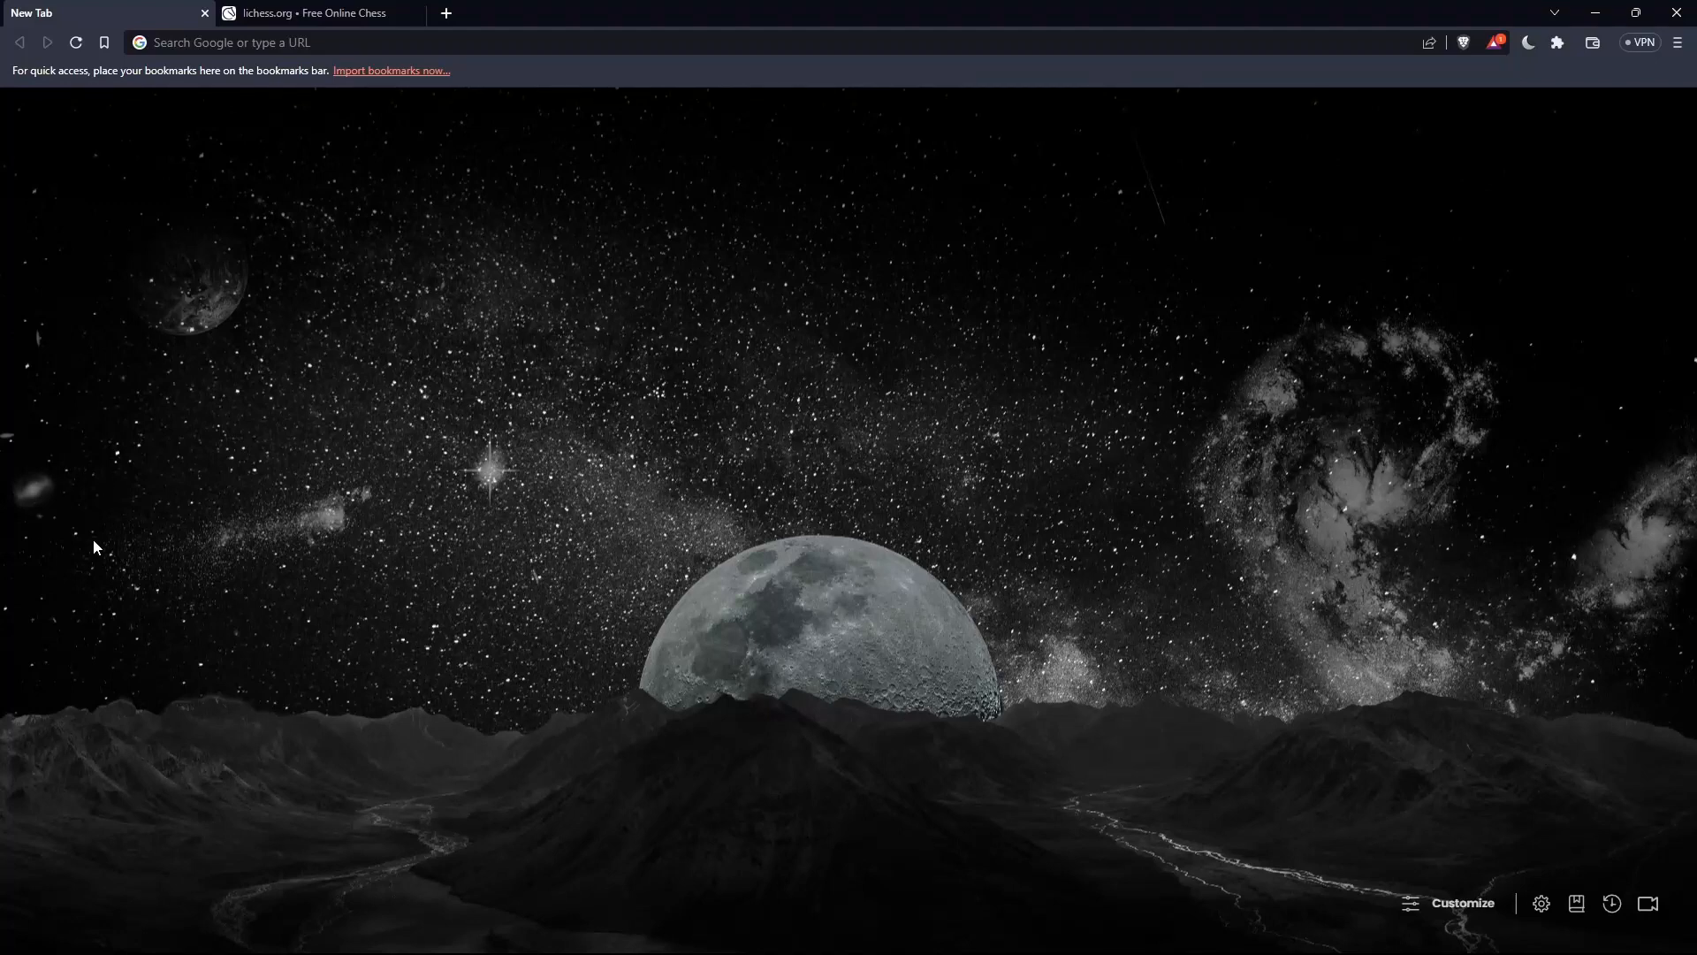
mouse_move(194, 404)
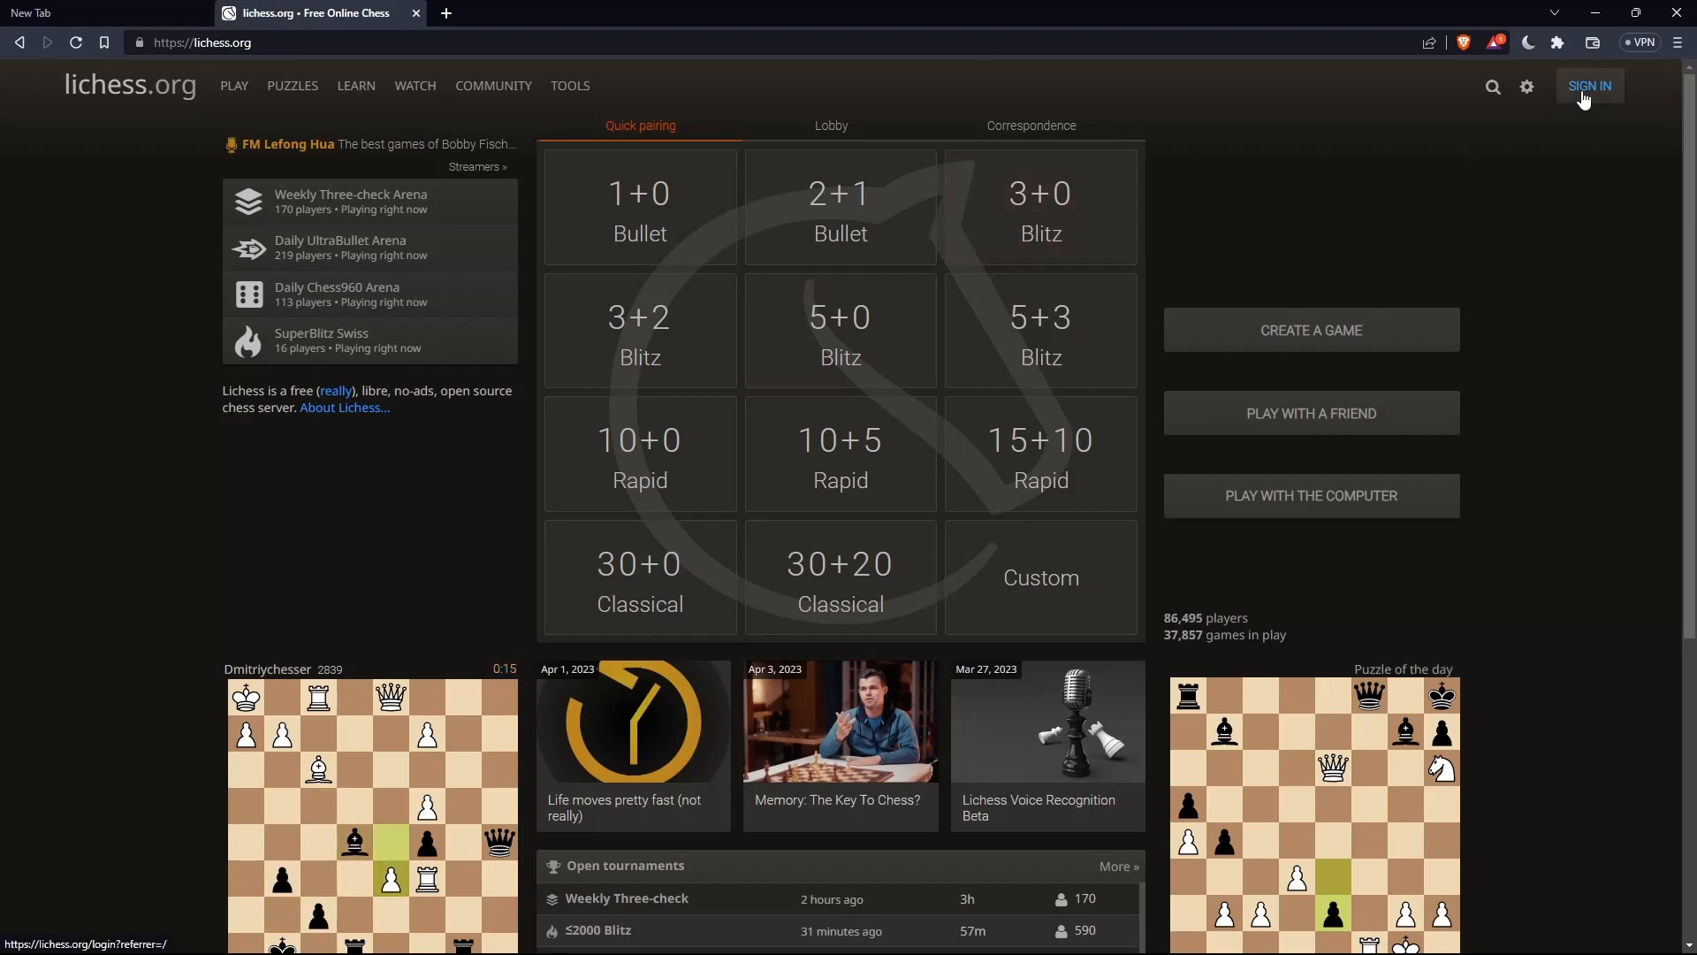
Sign in to the Lichess account and land on the home page
left_click(1588, 86)
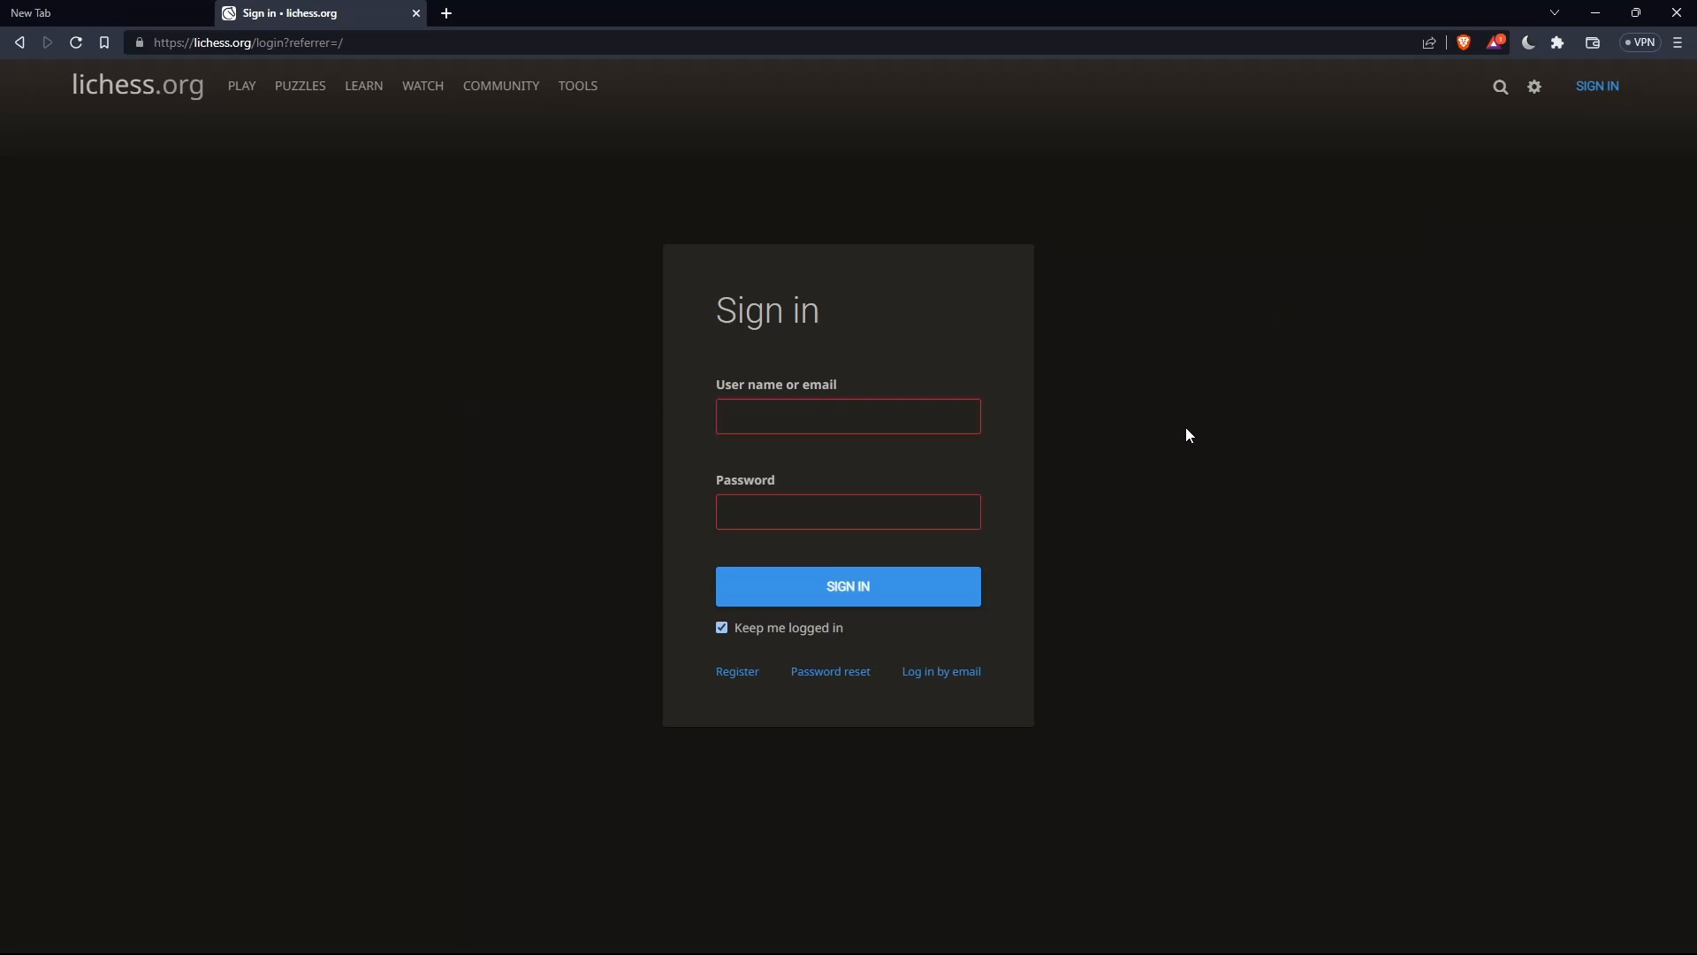
left_click(847, 415)
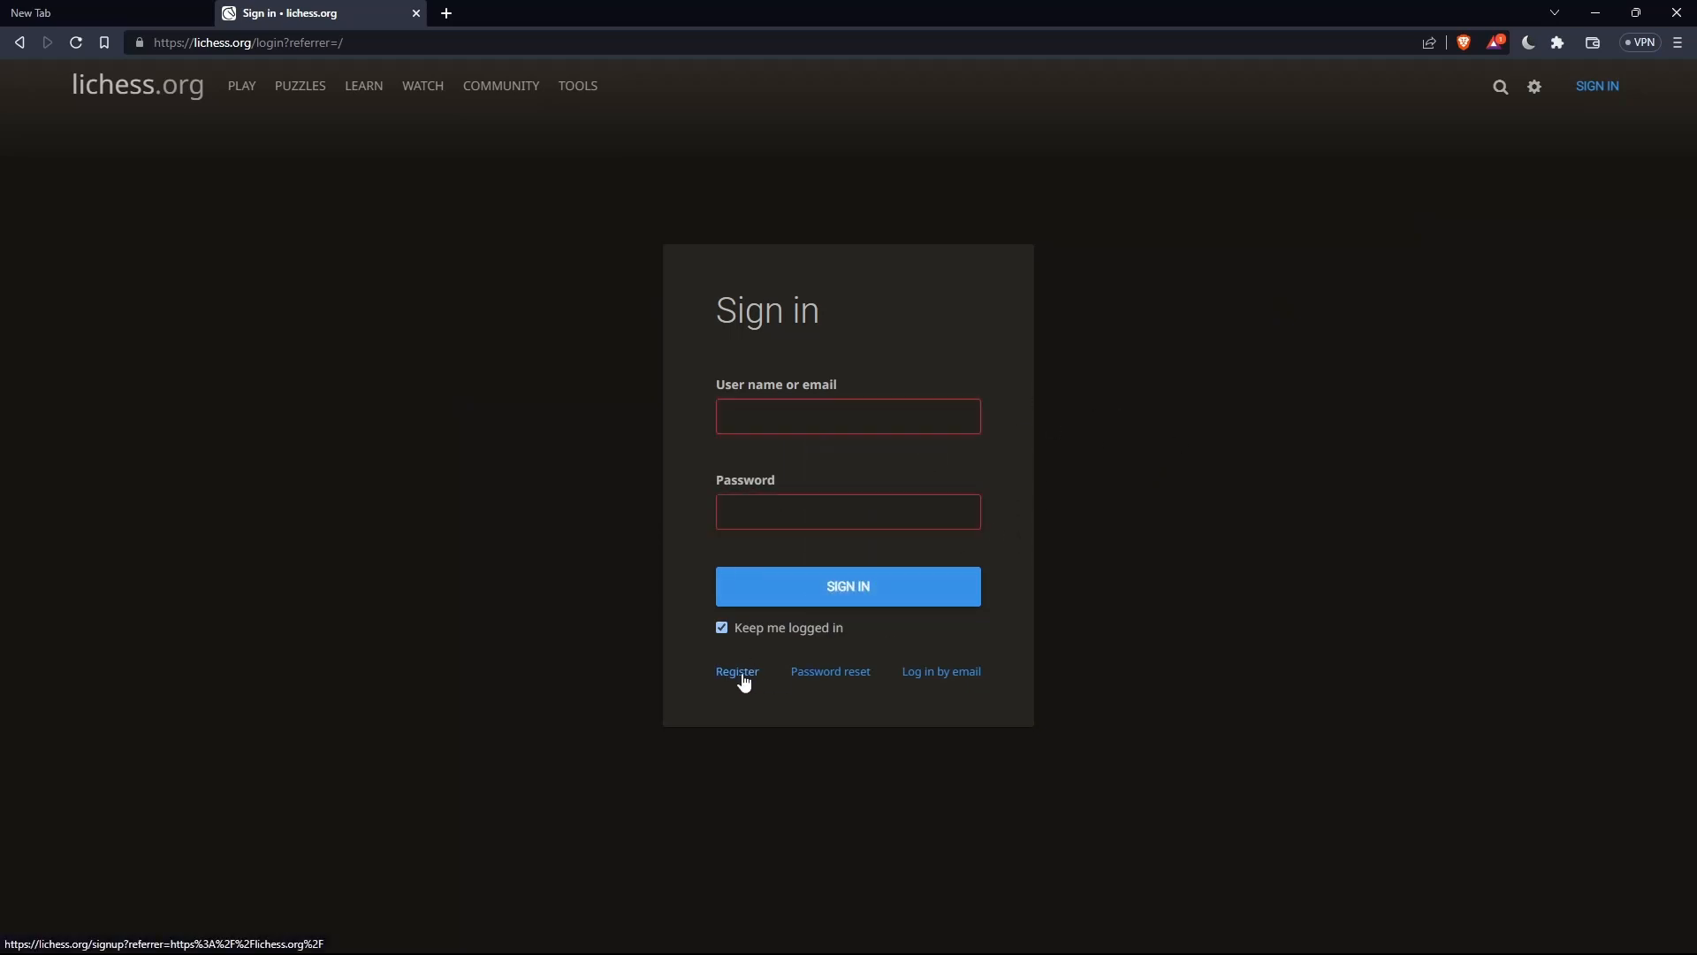
left_click(737, 671)
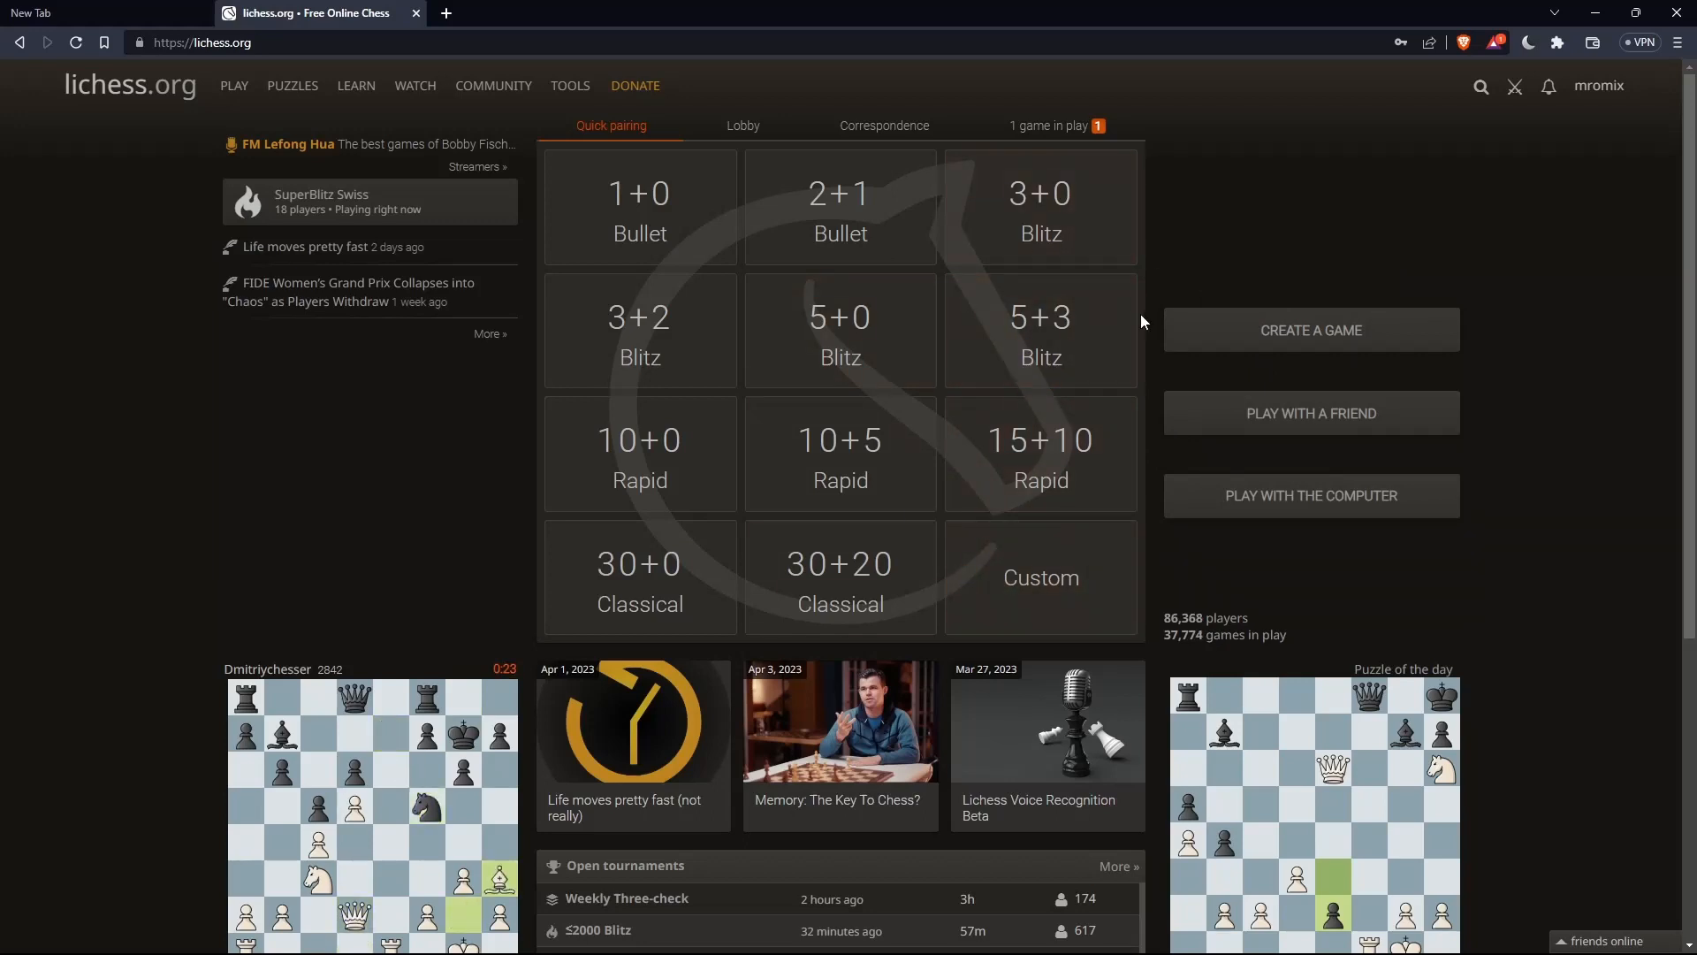
mouse_move(712, 214)
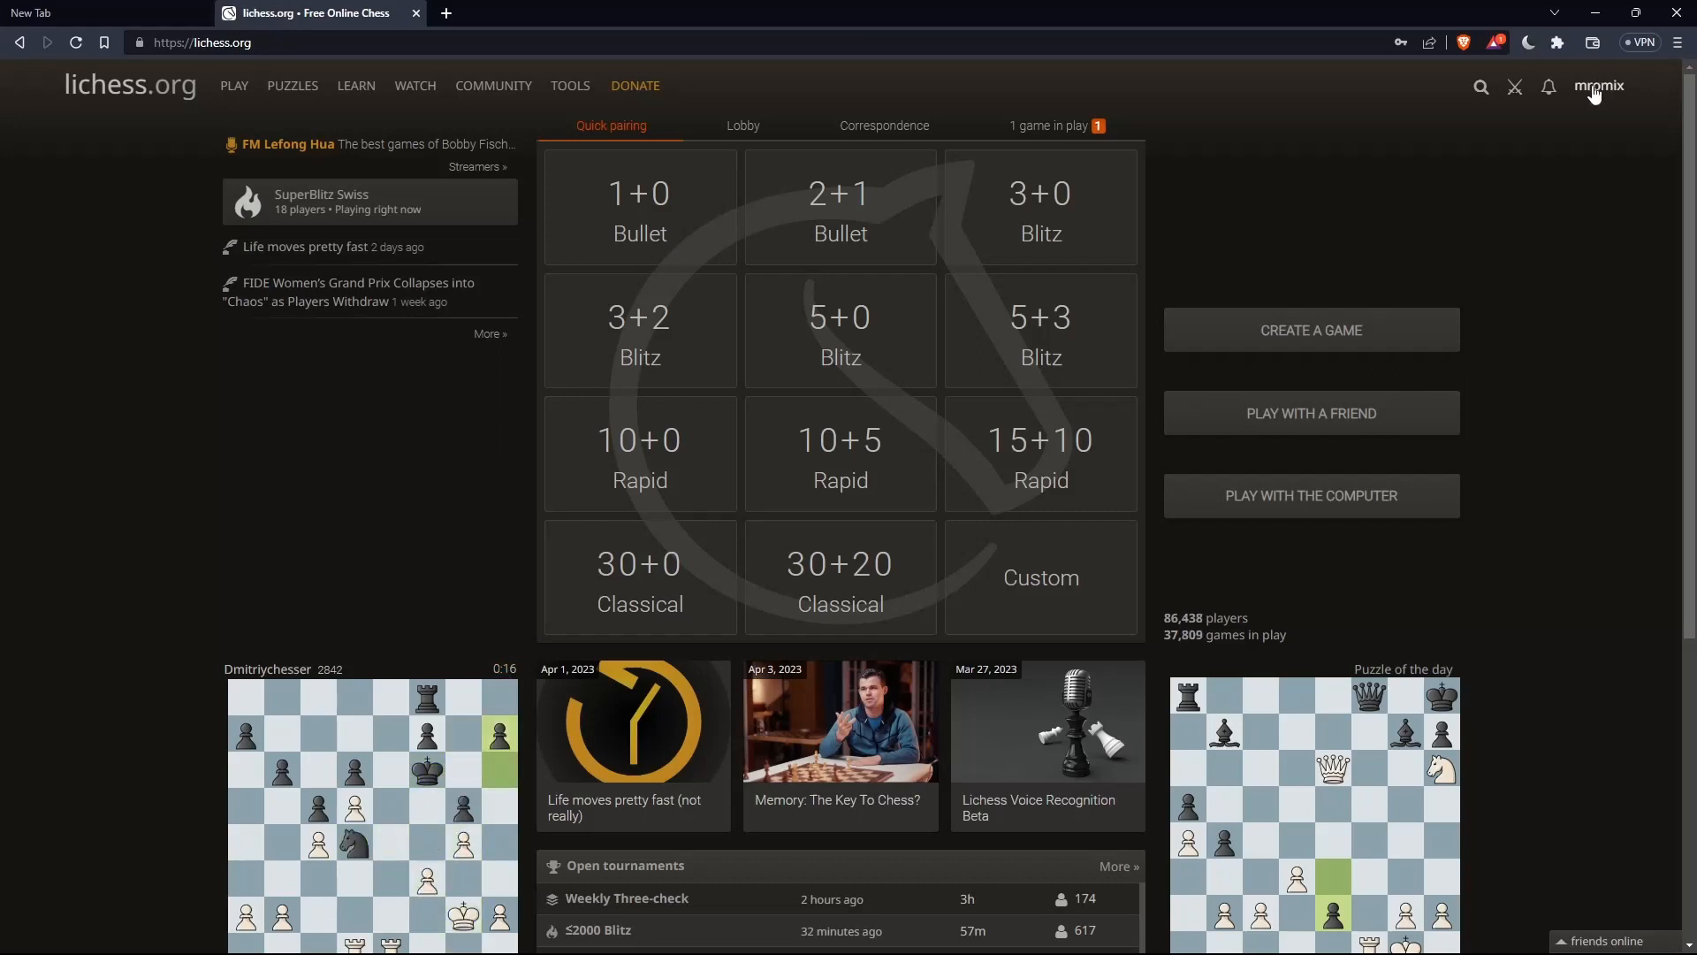
mouse_move(714, 468)
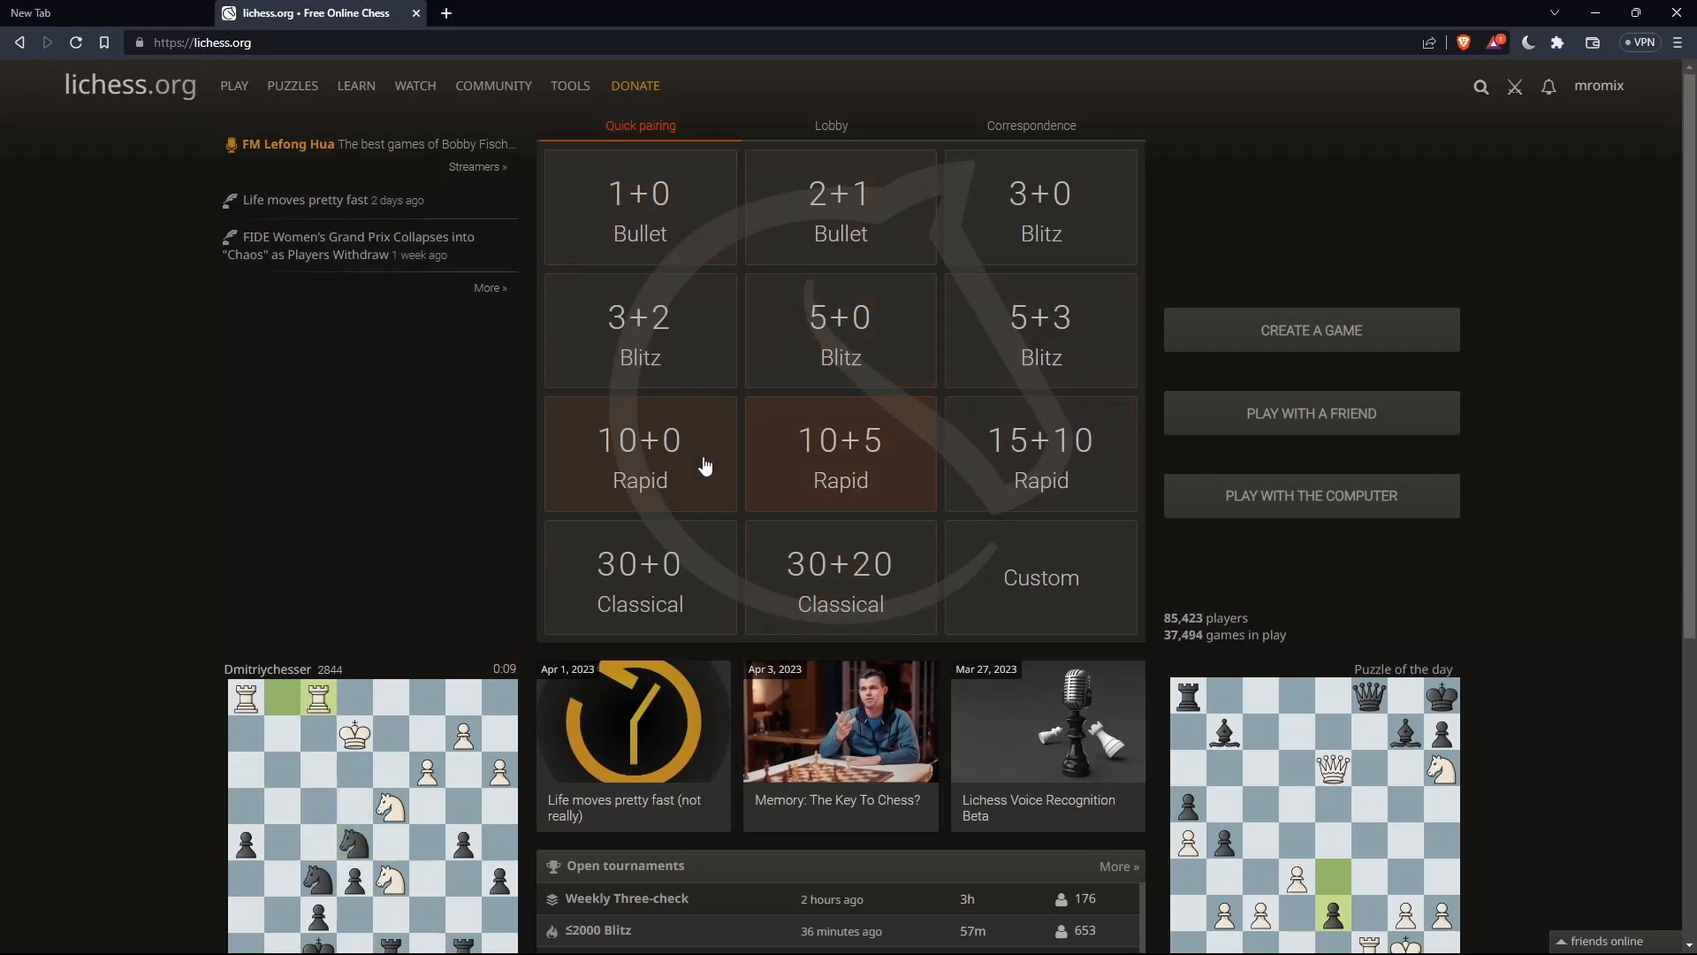
mouse_move(893, 399)
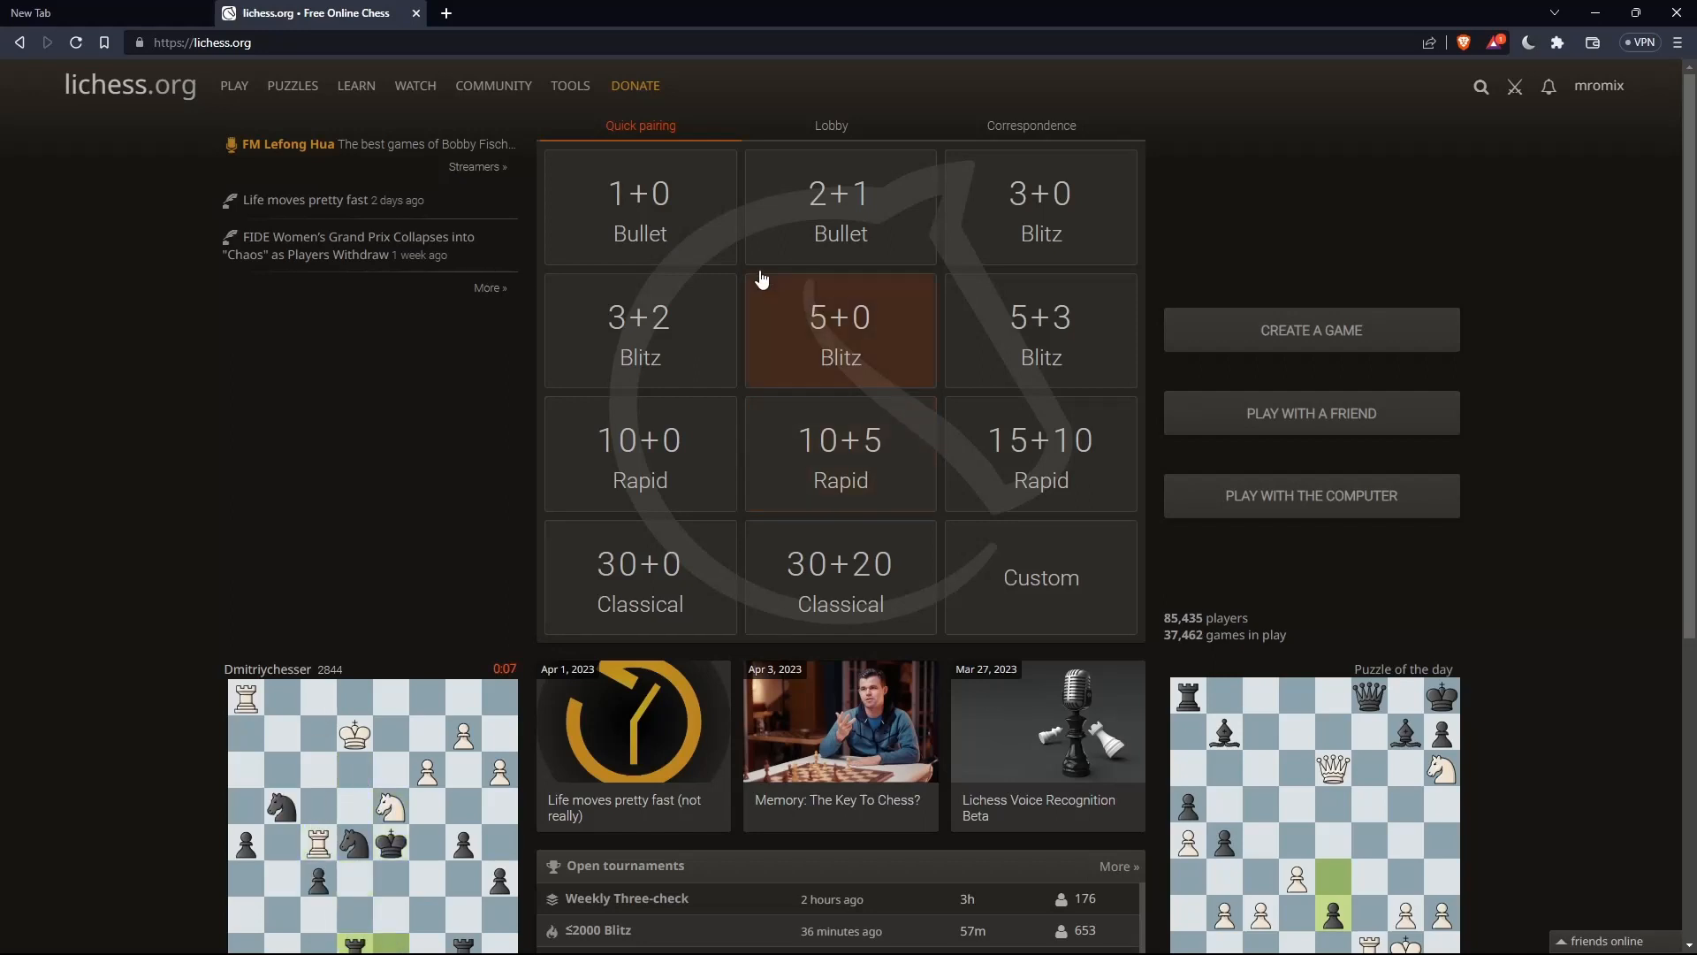
Join a rated 1+0 Bullet game from the Quick pairing grid
left_click(638, 206)
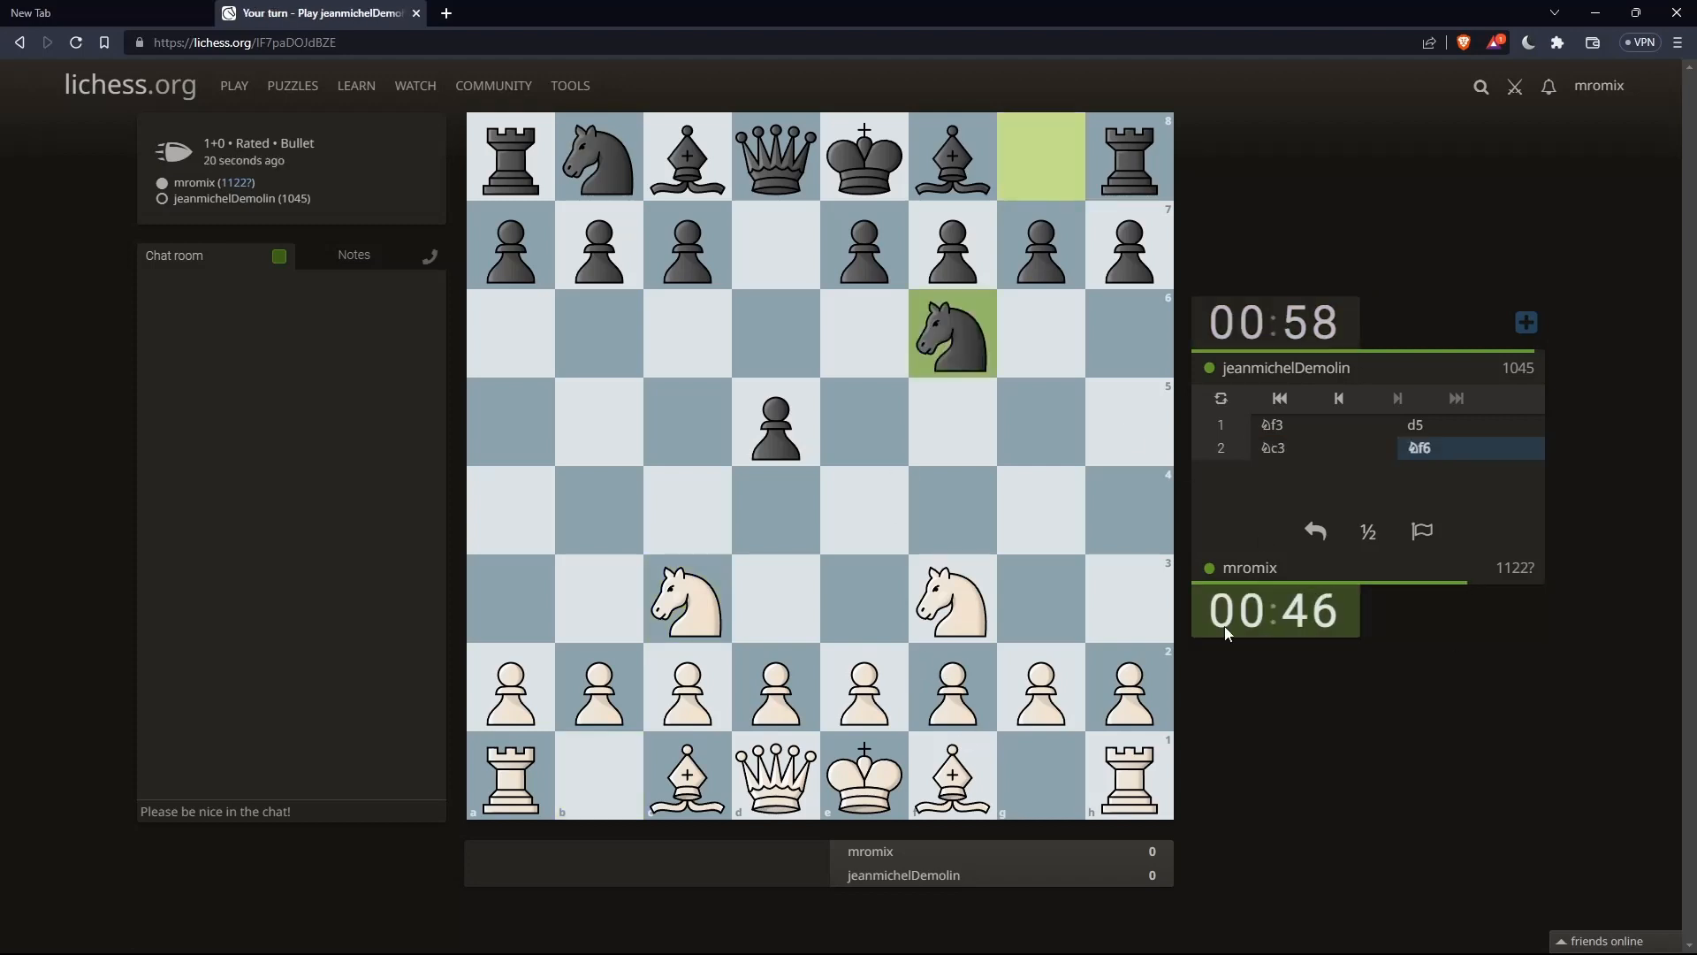
mouse_move(680, 276)
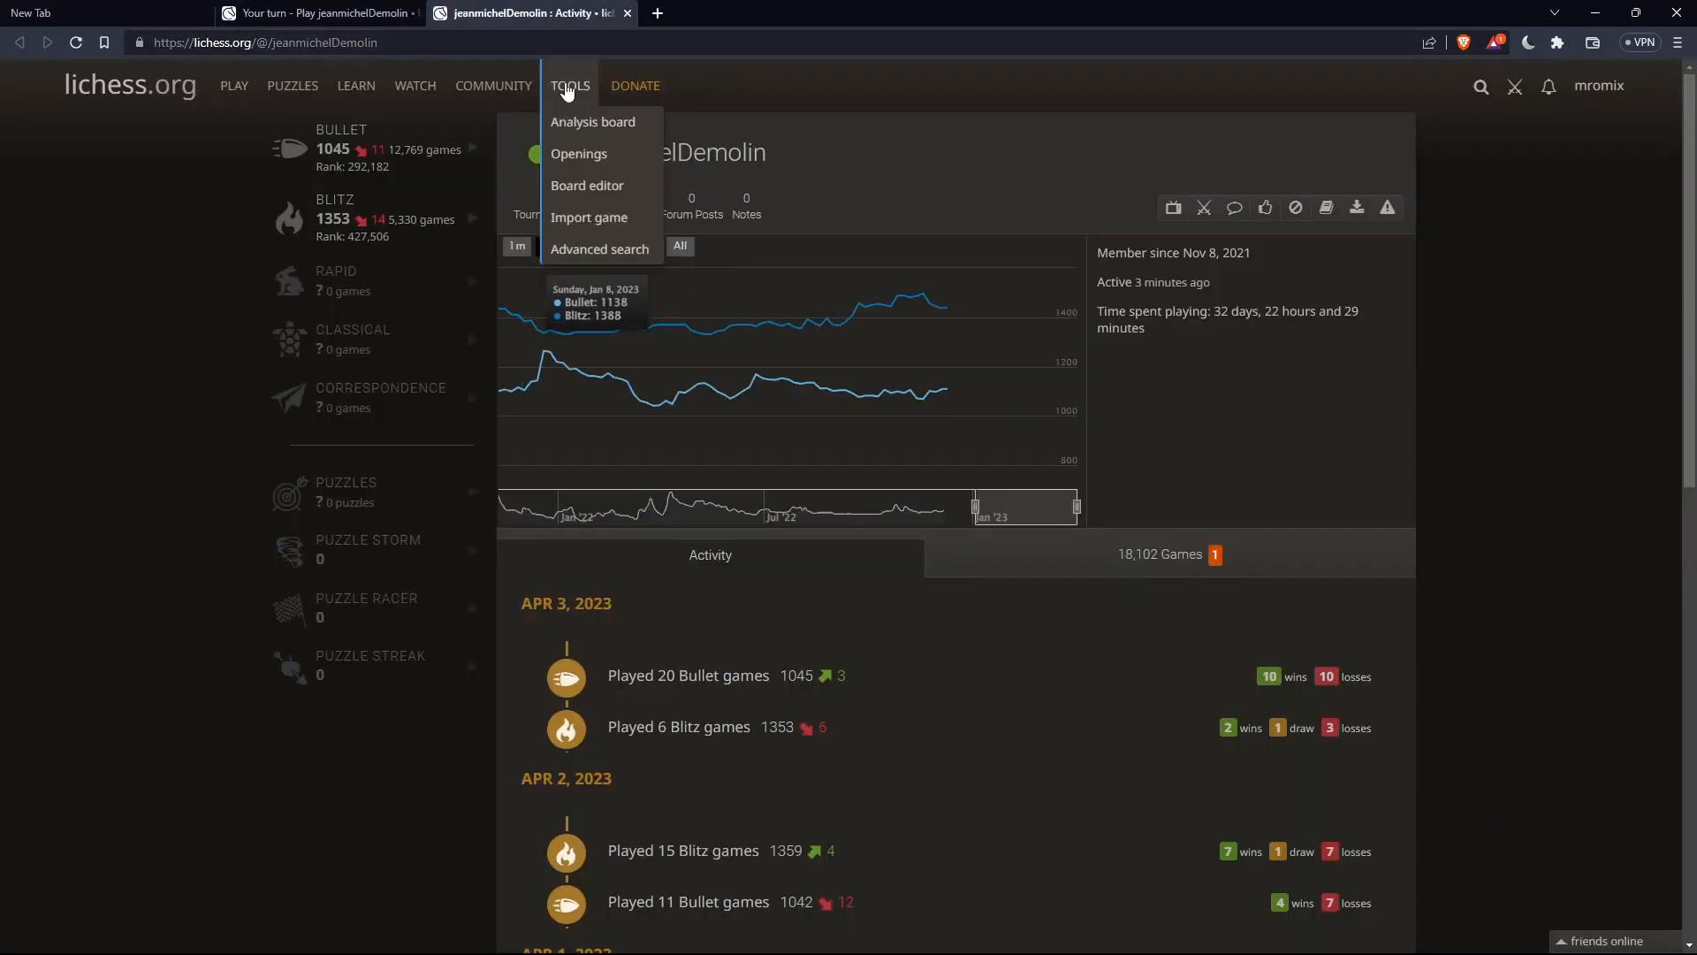
Reach the opponent's profile and bring up the Report to moderators form
left_click(549, 246)
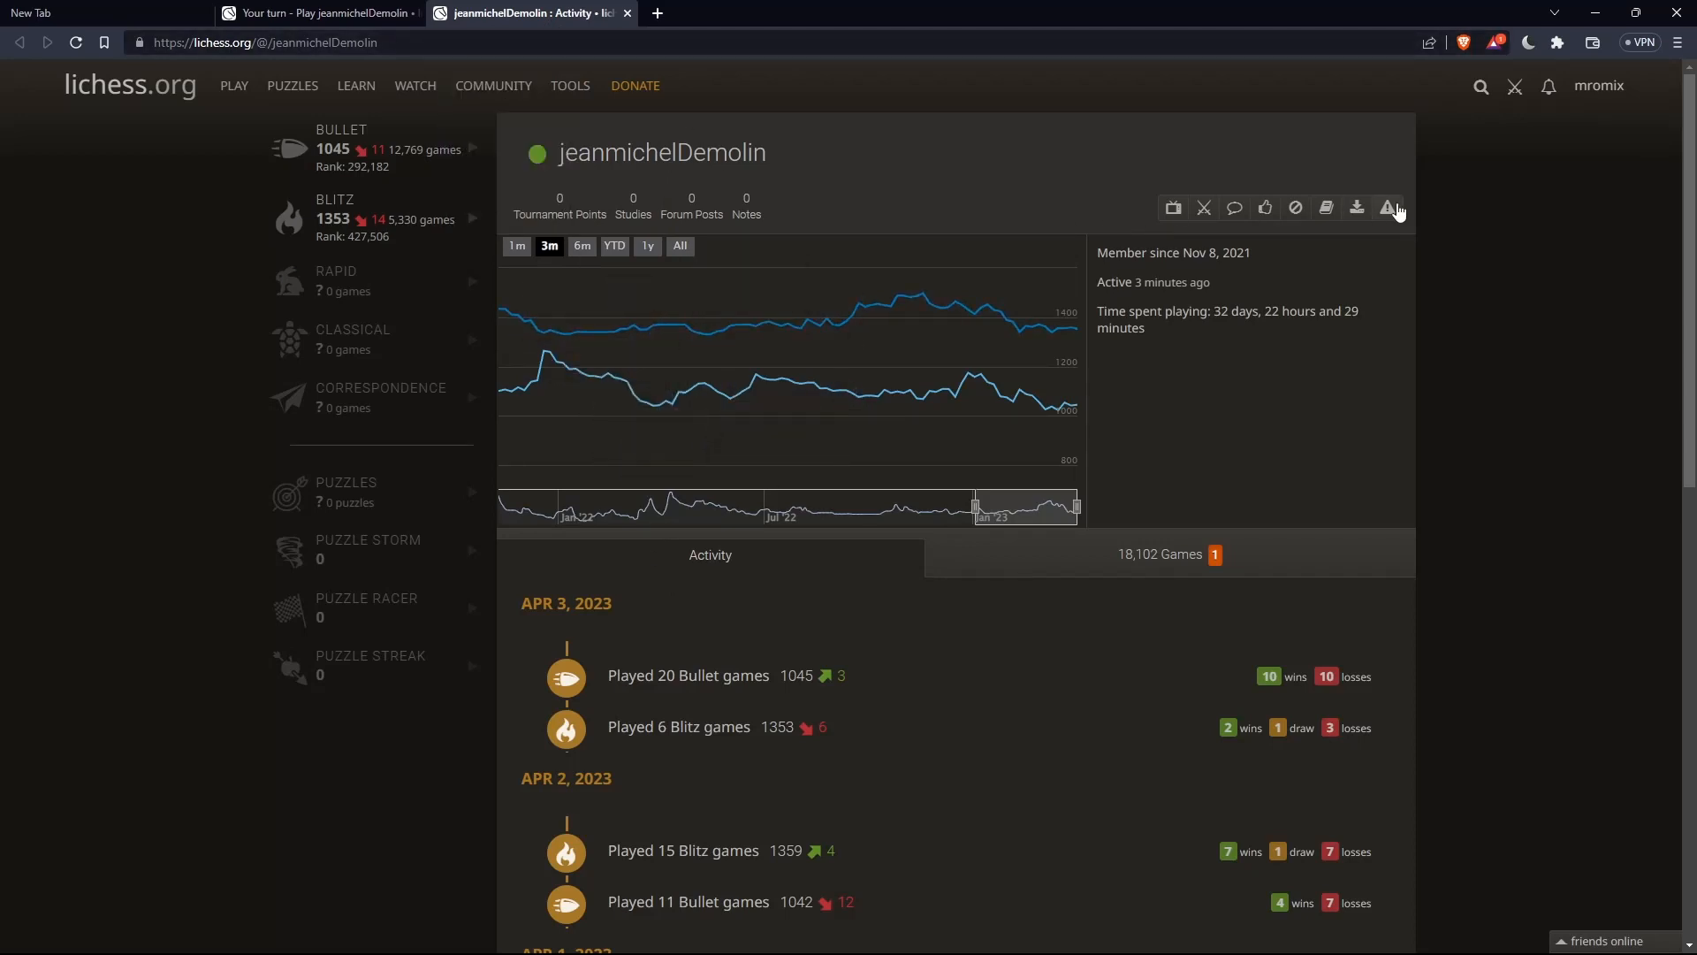
mouse_move(1393, 208)
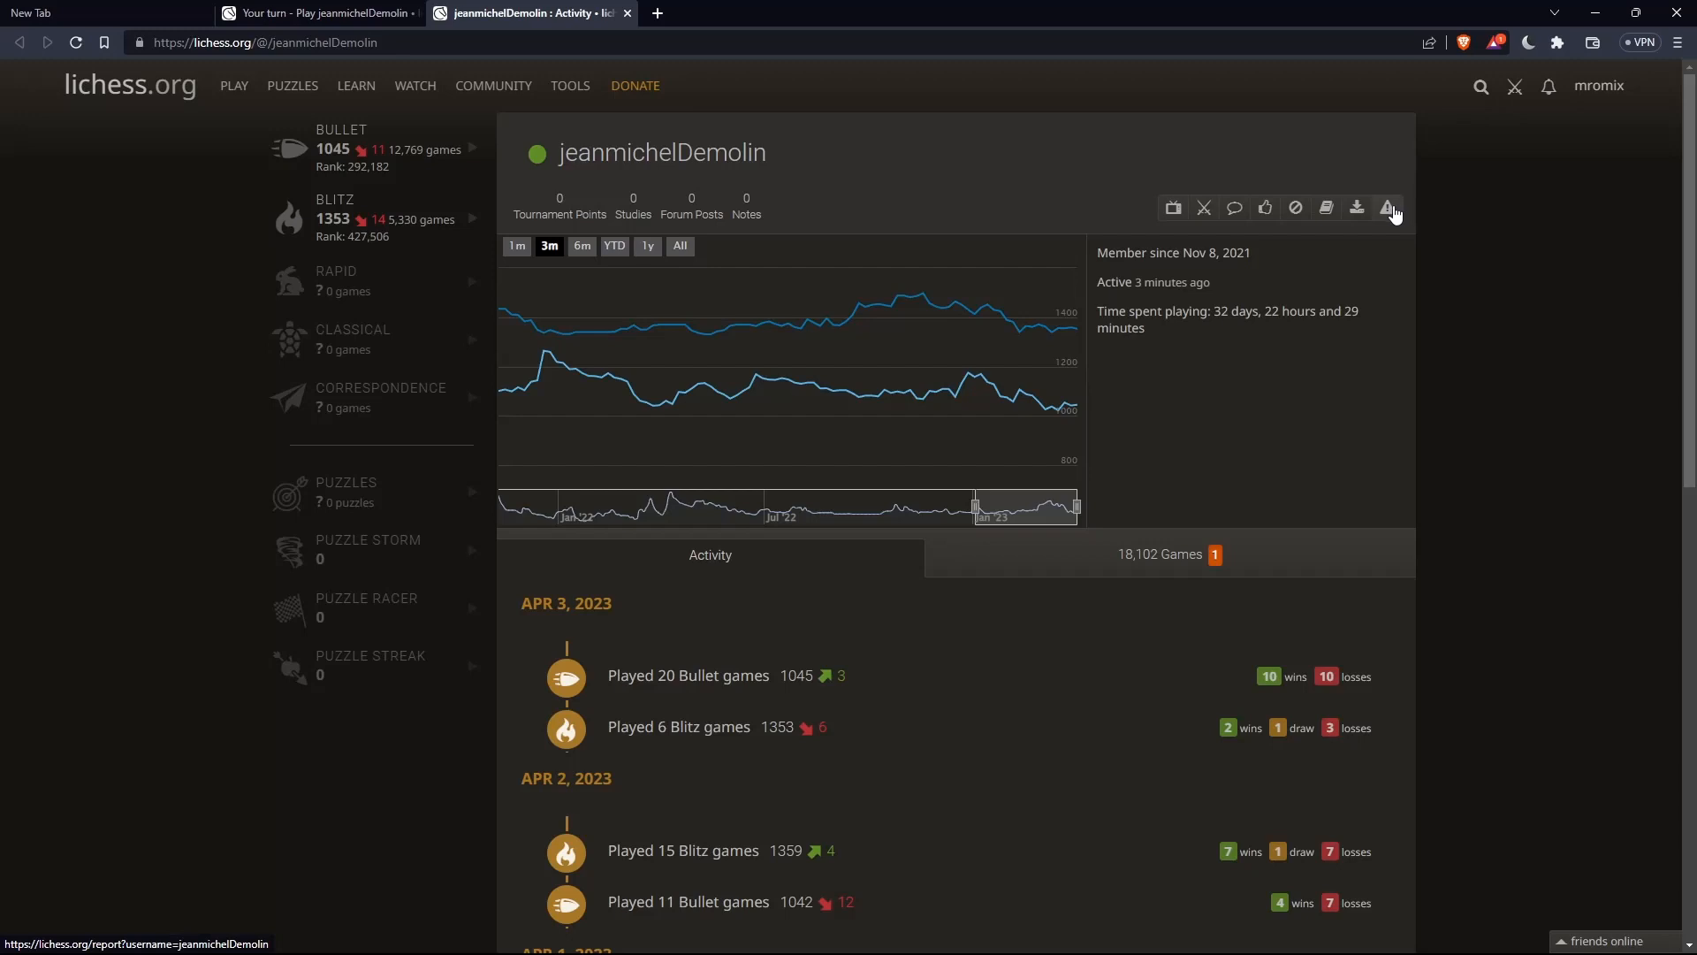
mouse_move(1390, 207)
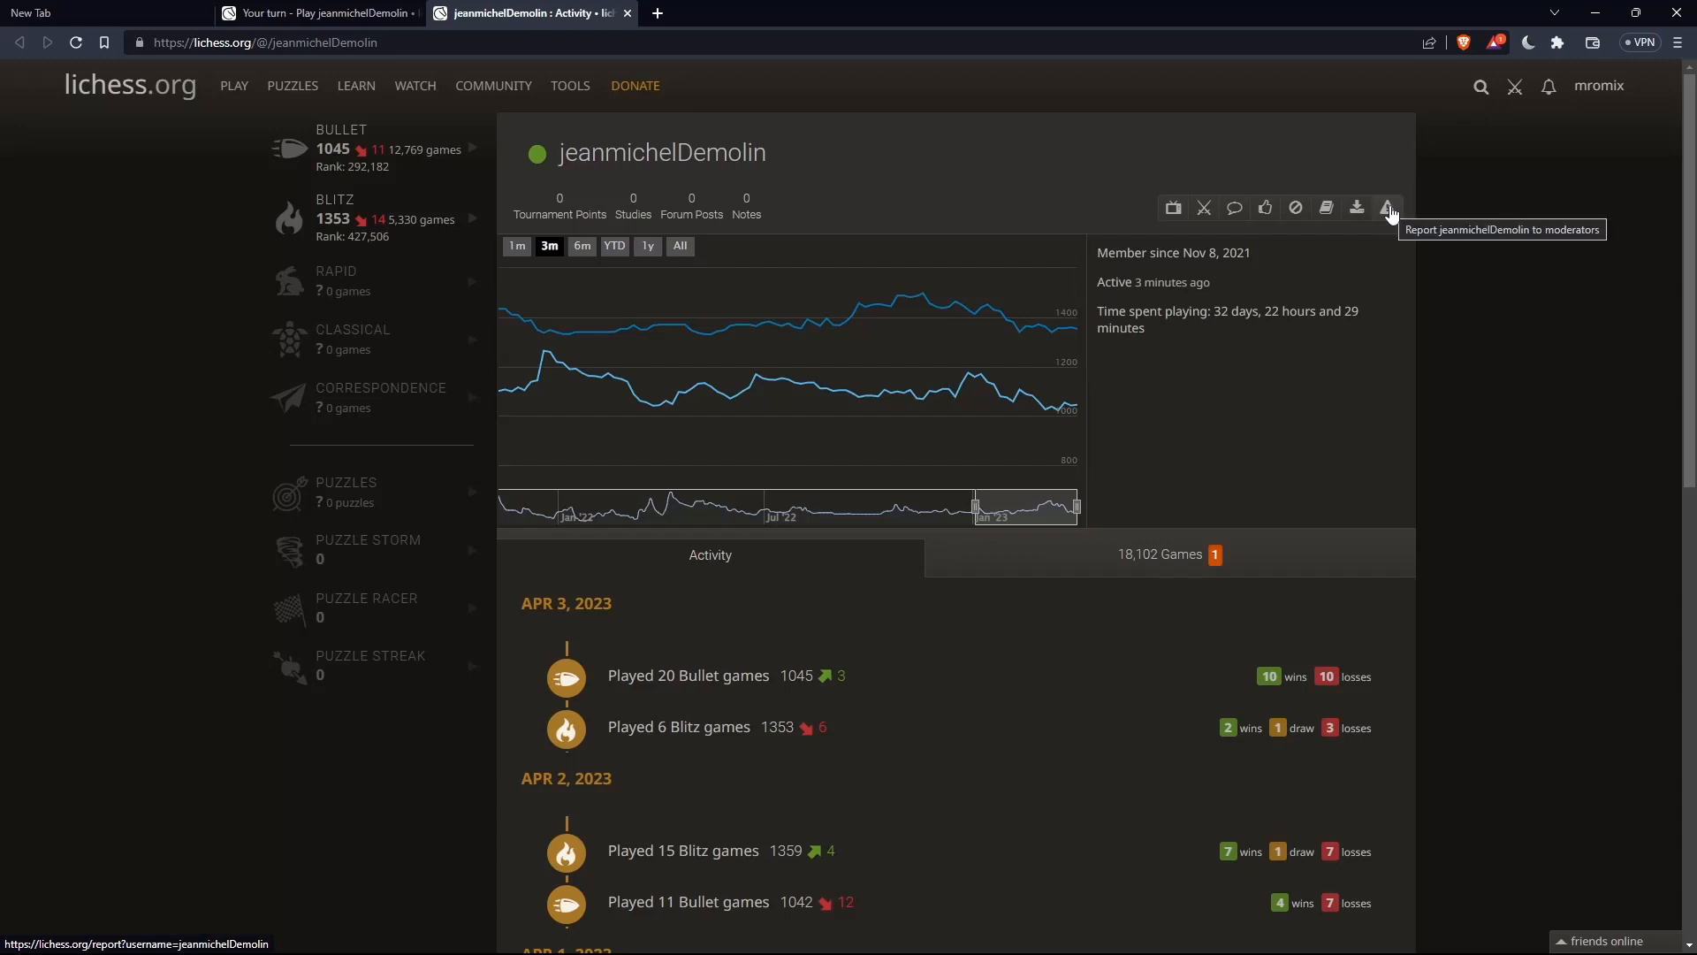
left_click(1388, 207)
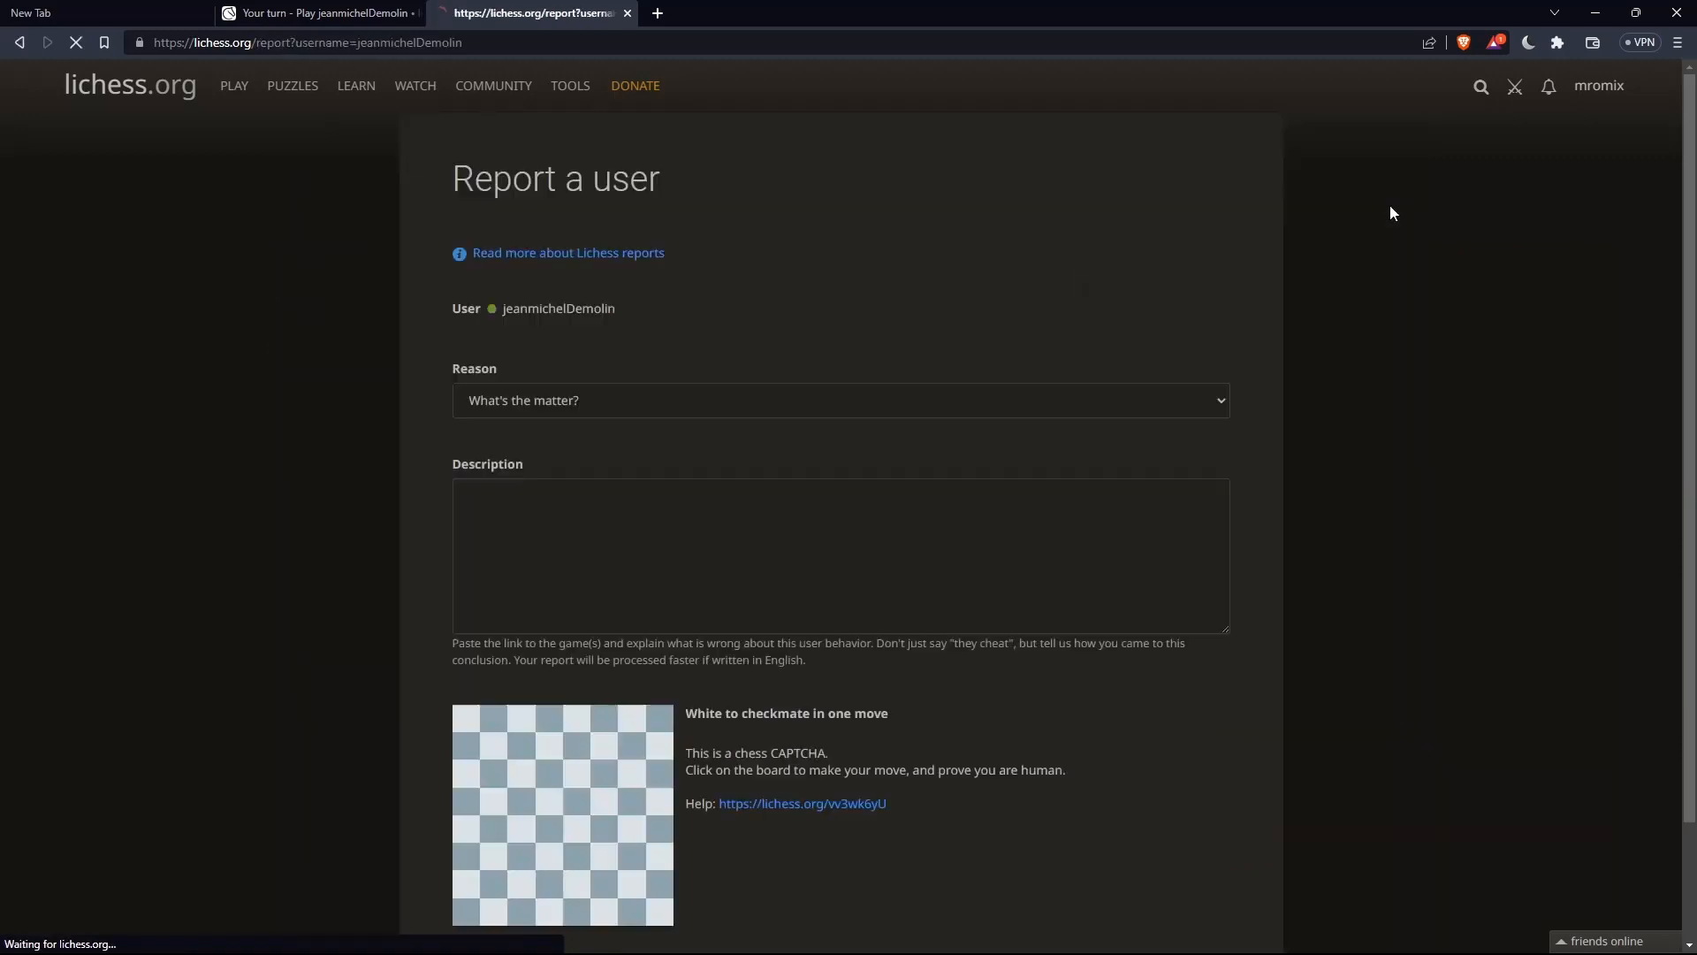
Report the opponent with reason Cheat, solving the mate-in-one captcha, and send it
left_click(840, 400)
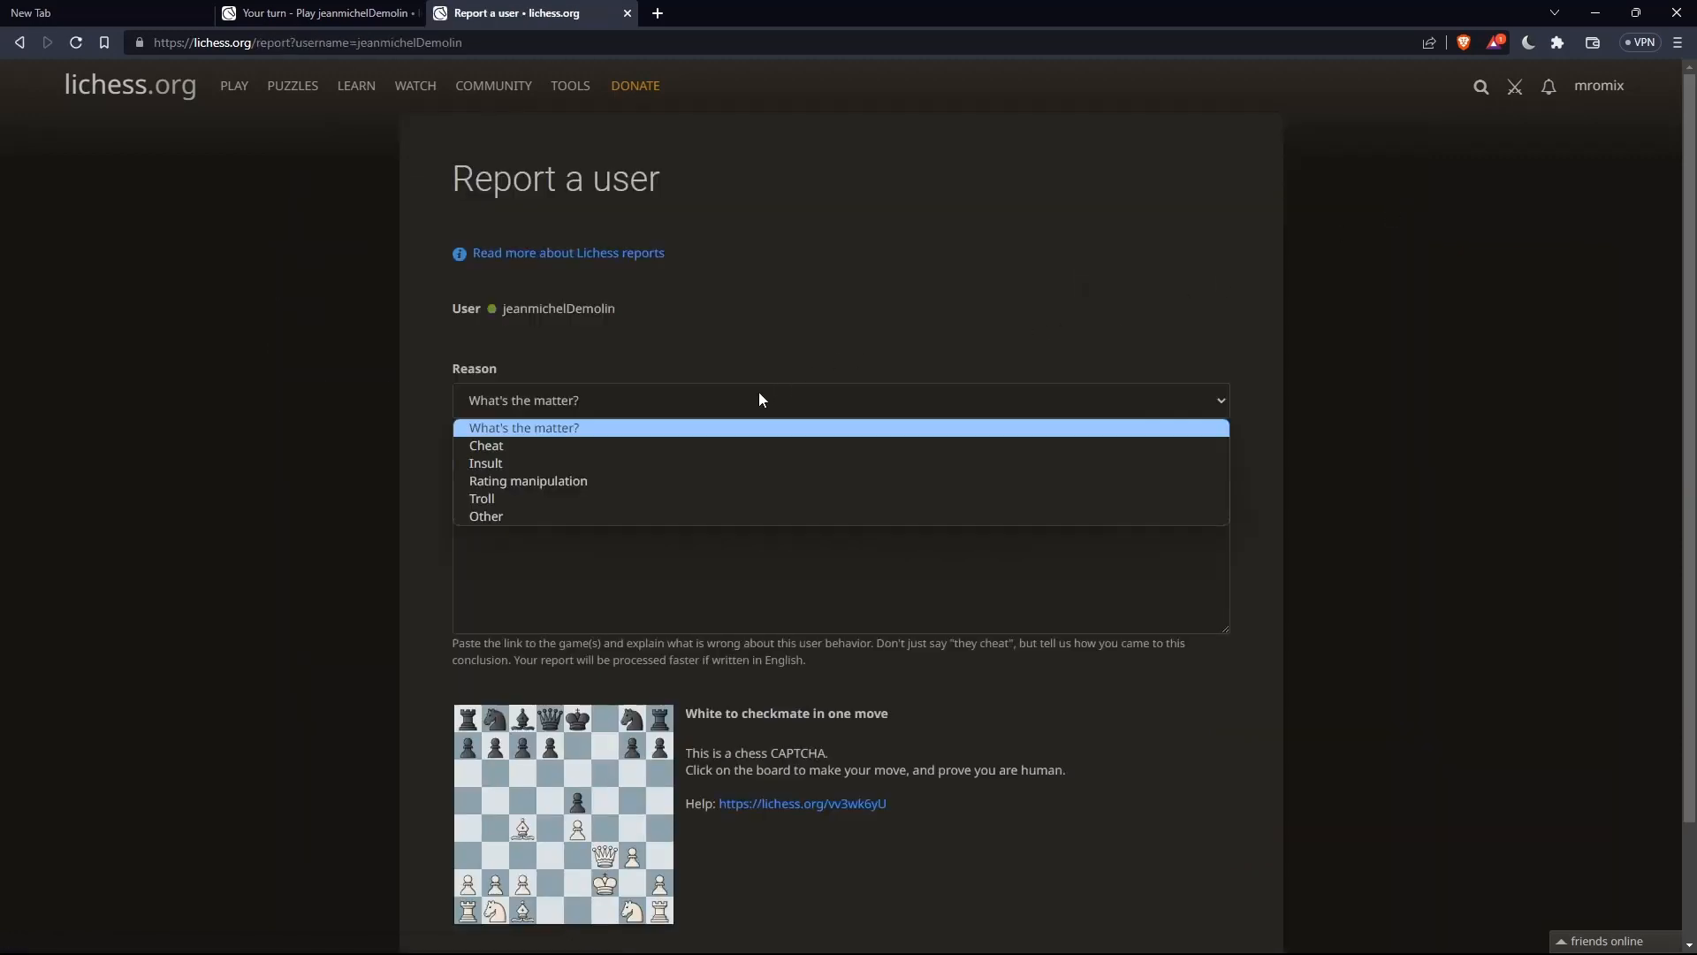
left_click(486, 445)
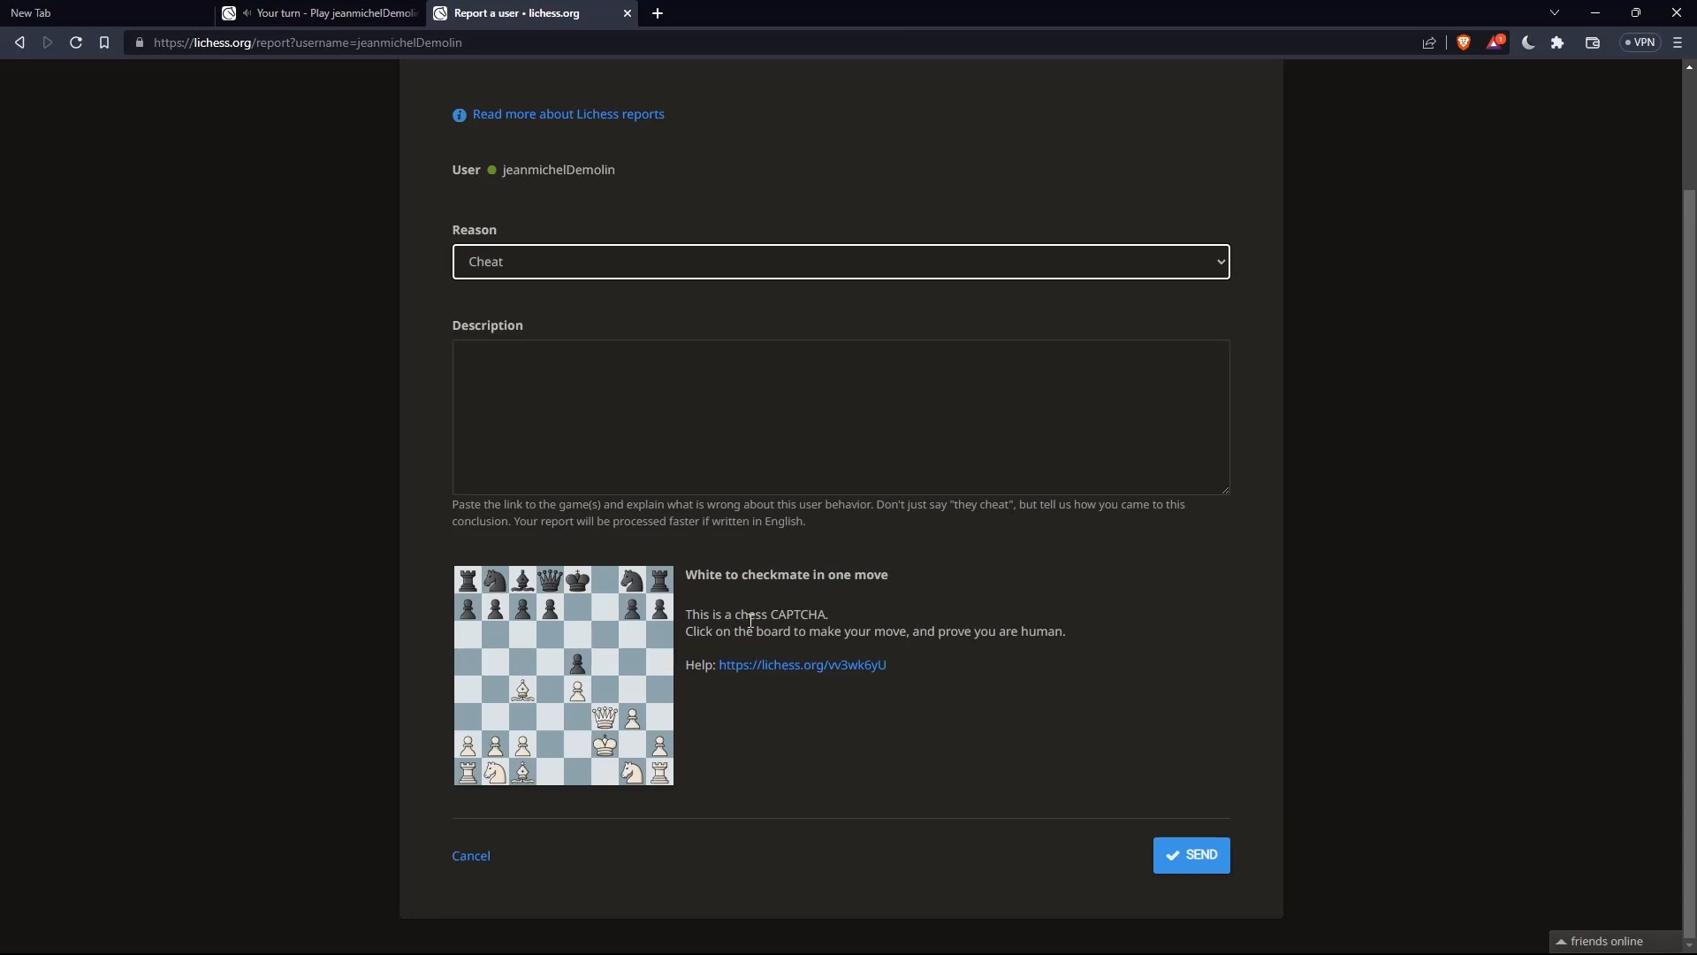
mouse_move(864, 654)
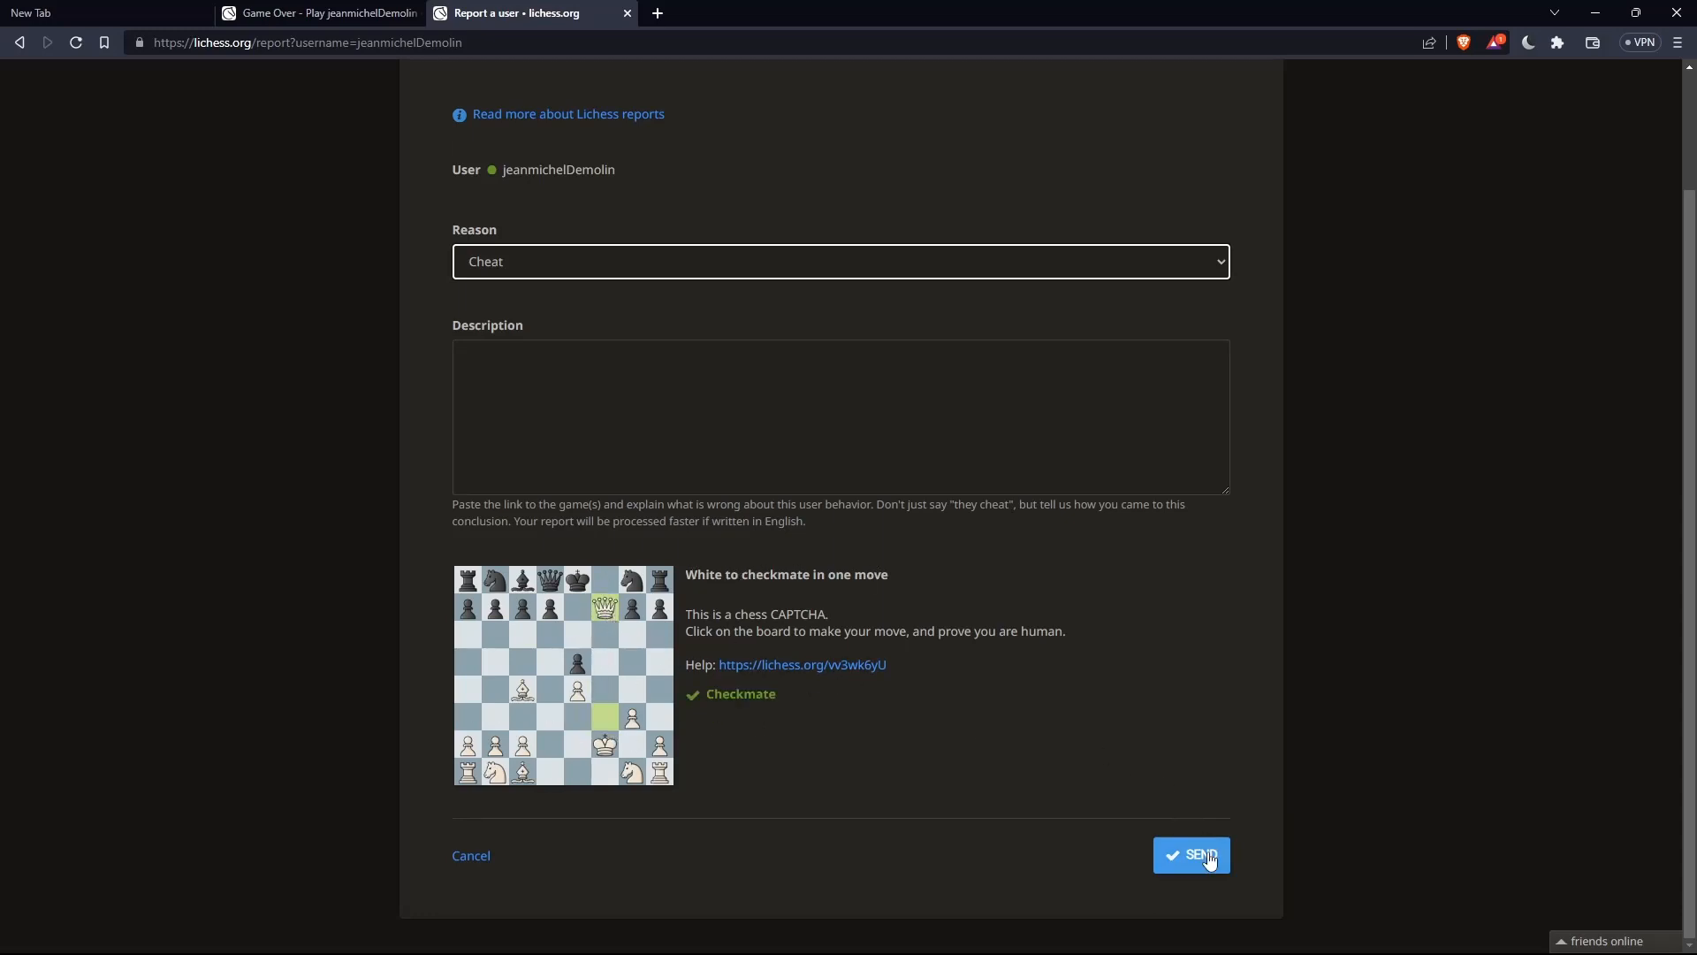
left_click(1191, 854)
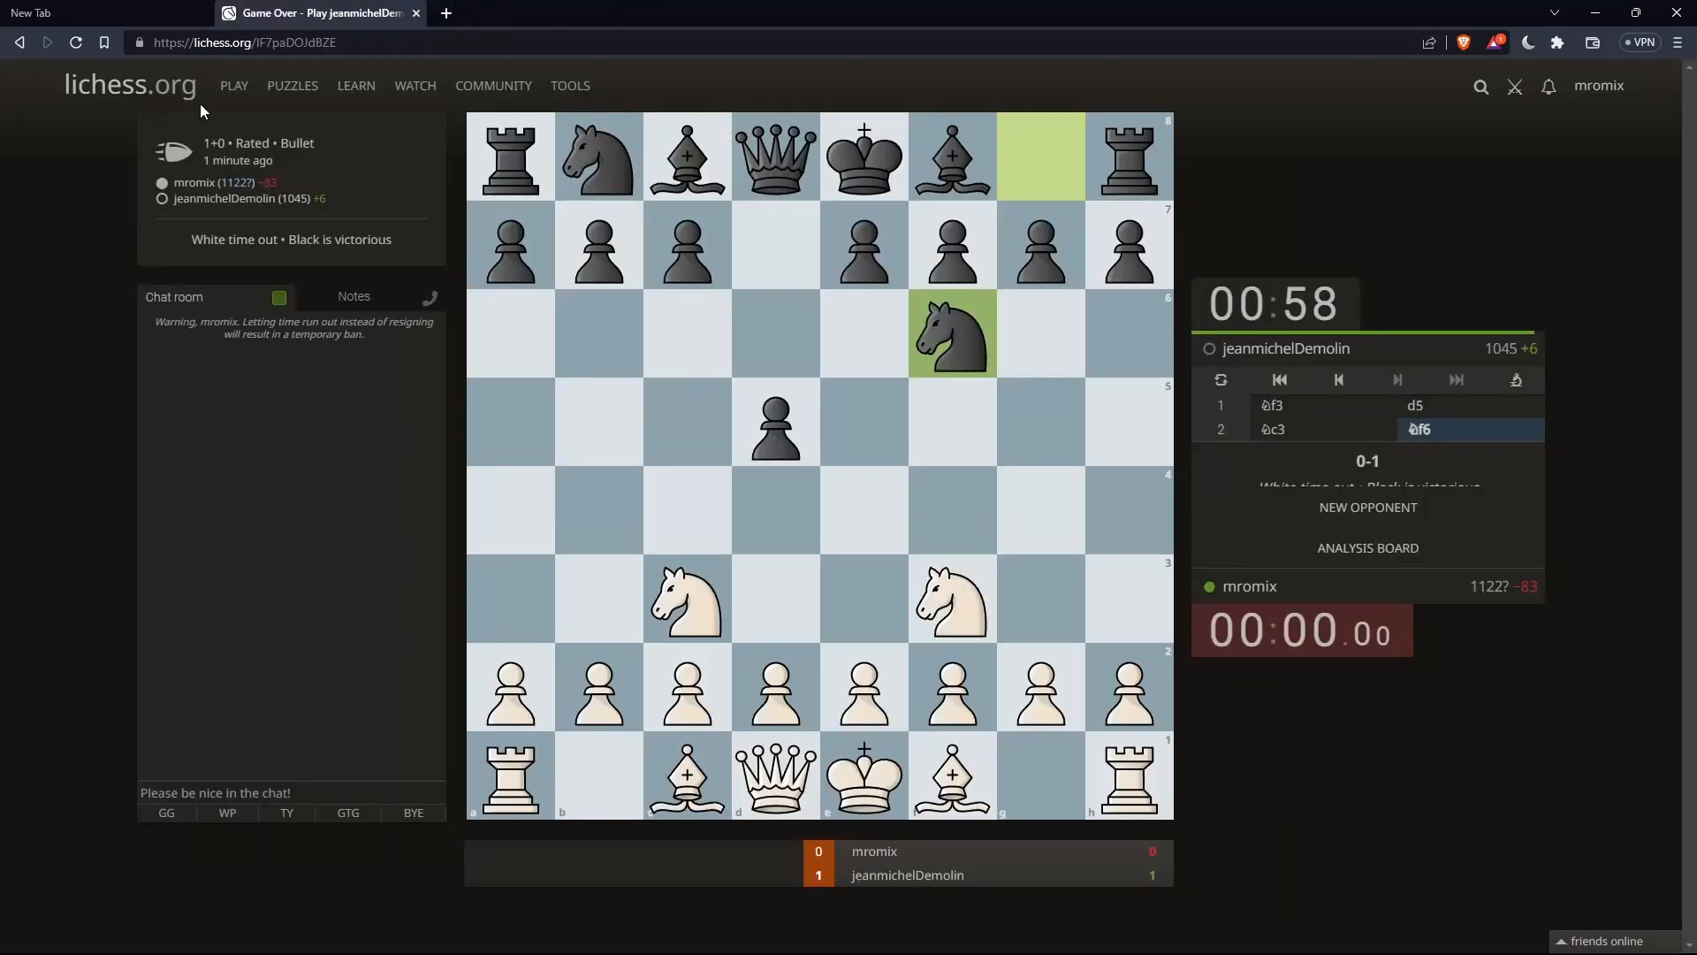